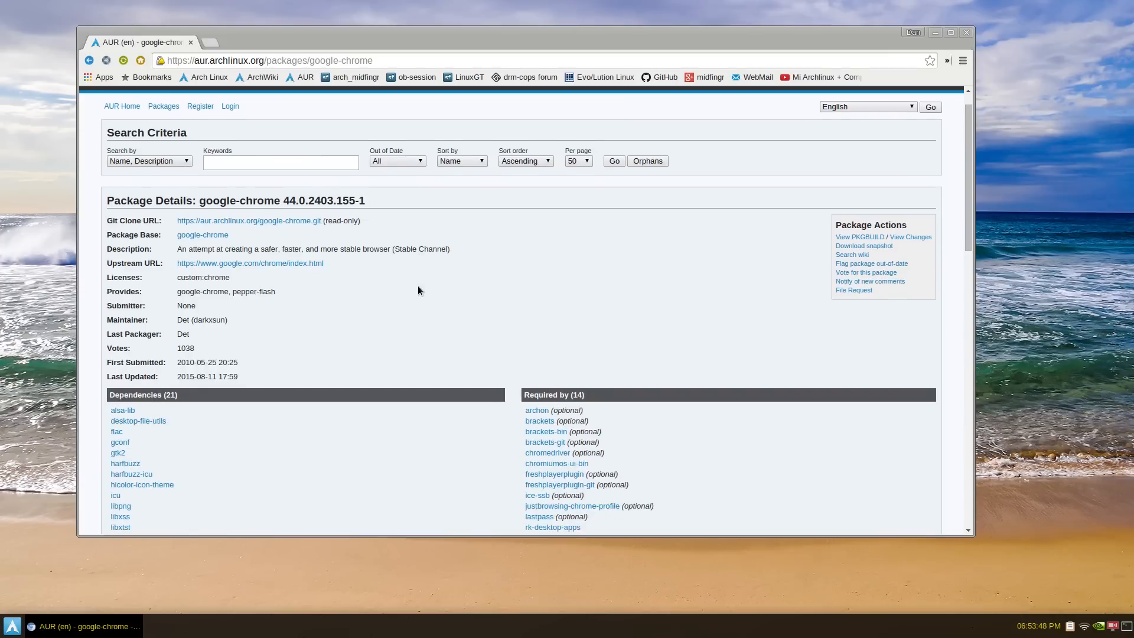
- Select the md5sums_x86_64 checksum in T1000's latest comment, then scroll back to the top
scroll(down, 3)
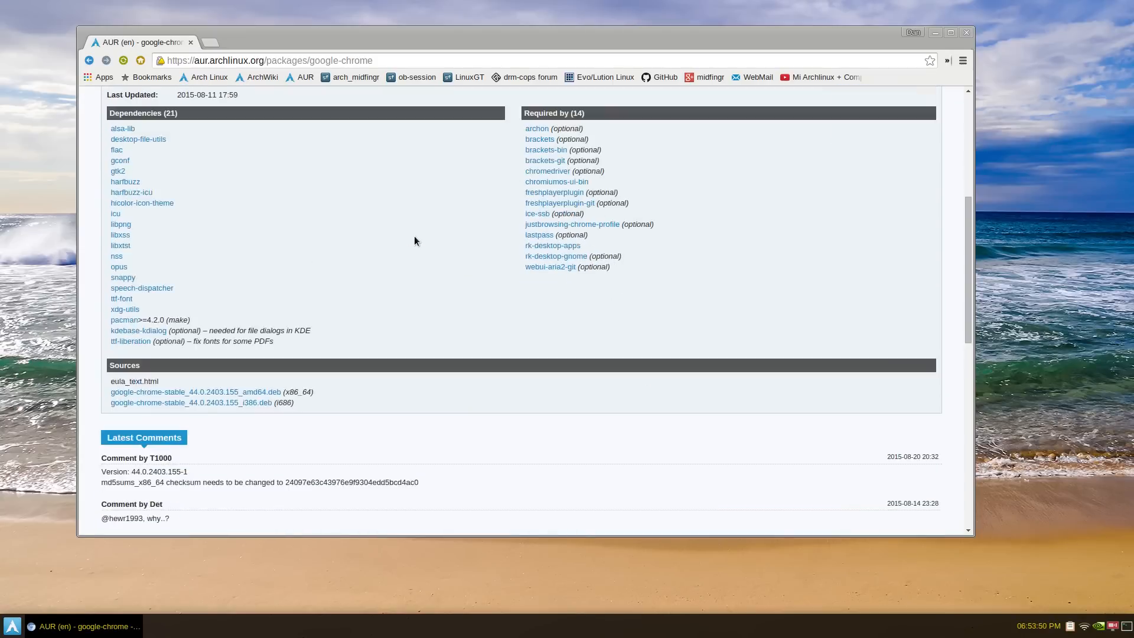
scroll(down, 3)
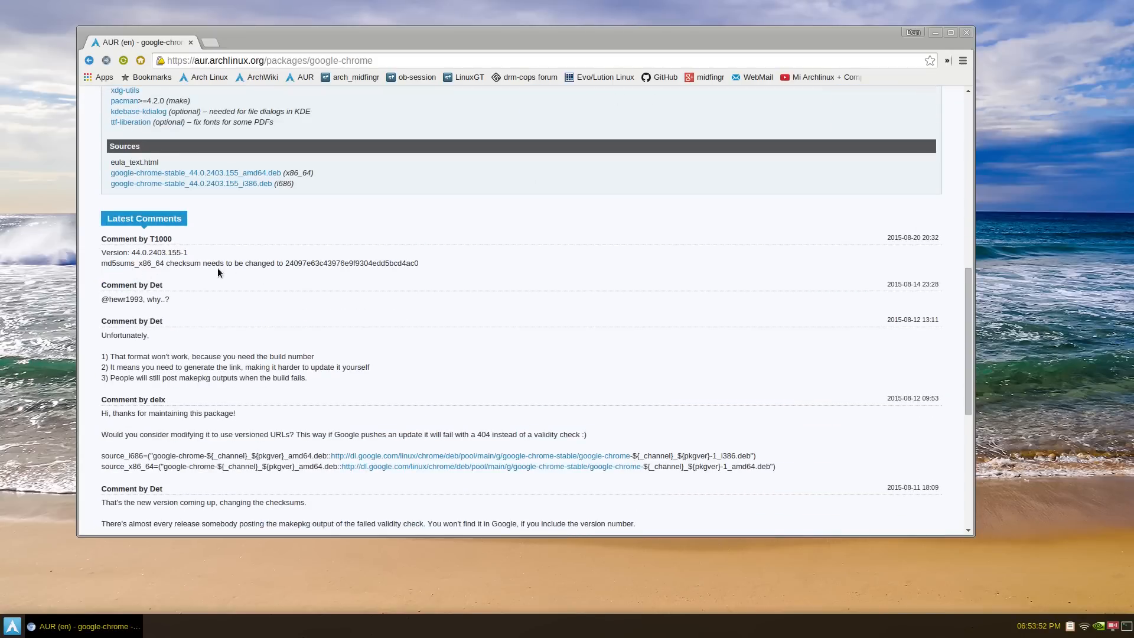
double_click(352, 262)
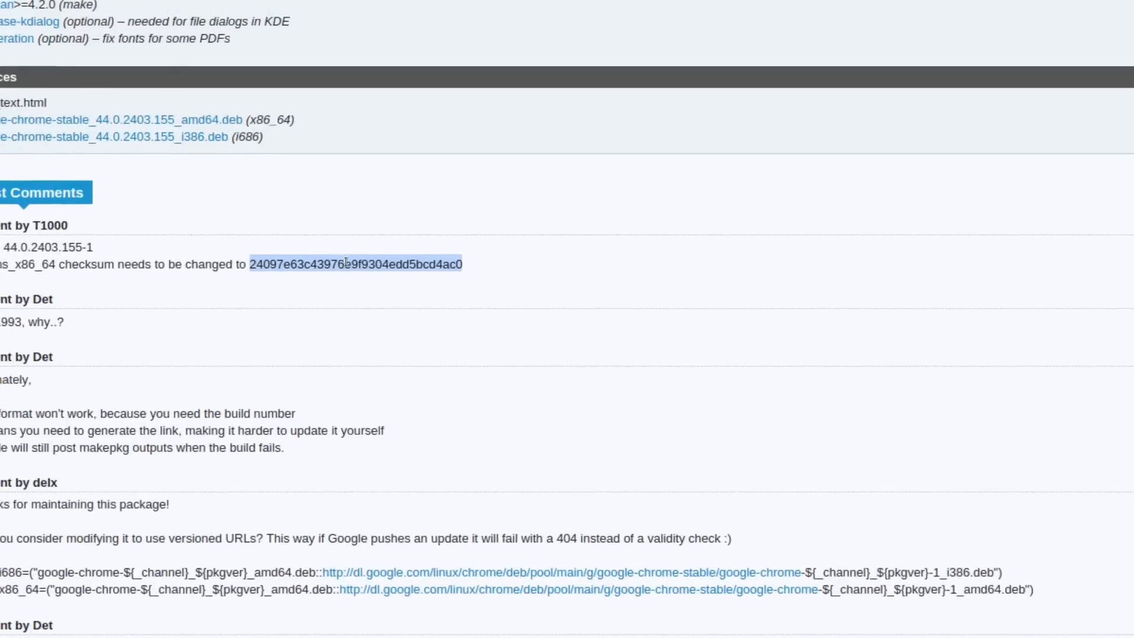
scroll(right, 3)
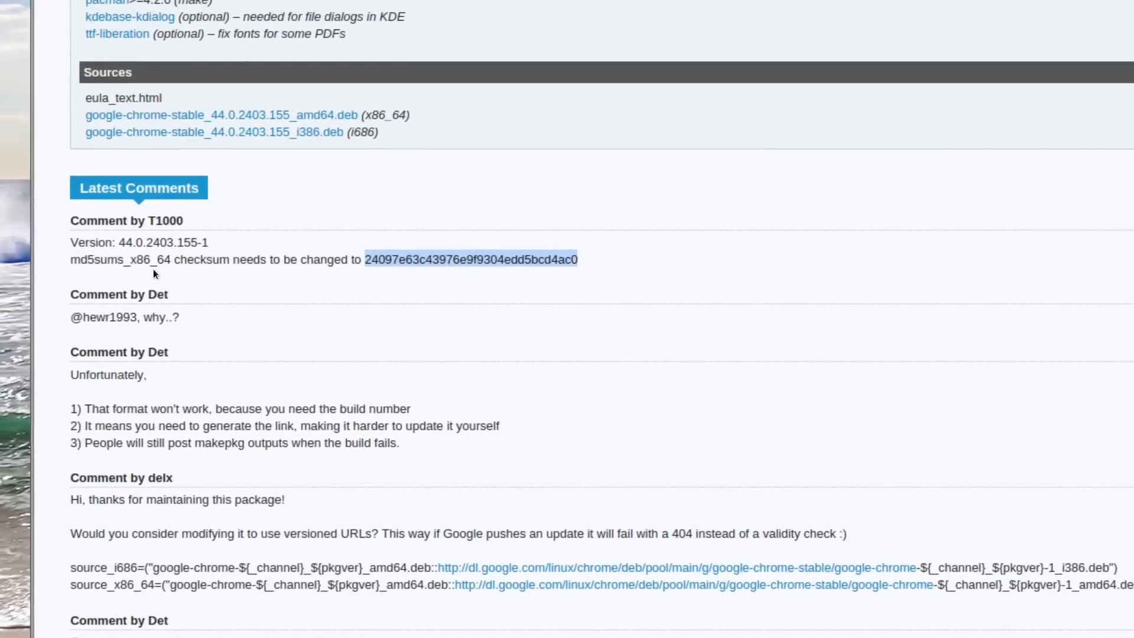
scroll(down, 3)
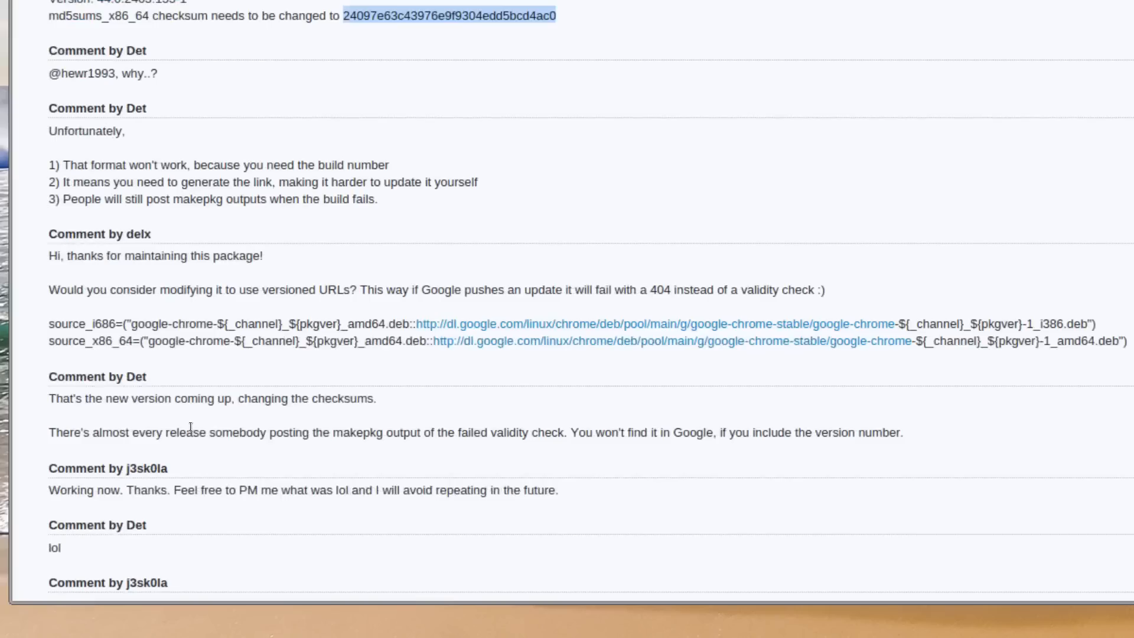
scroll(down, 3)
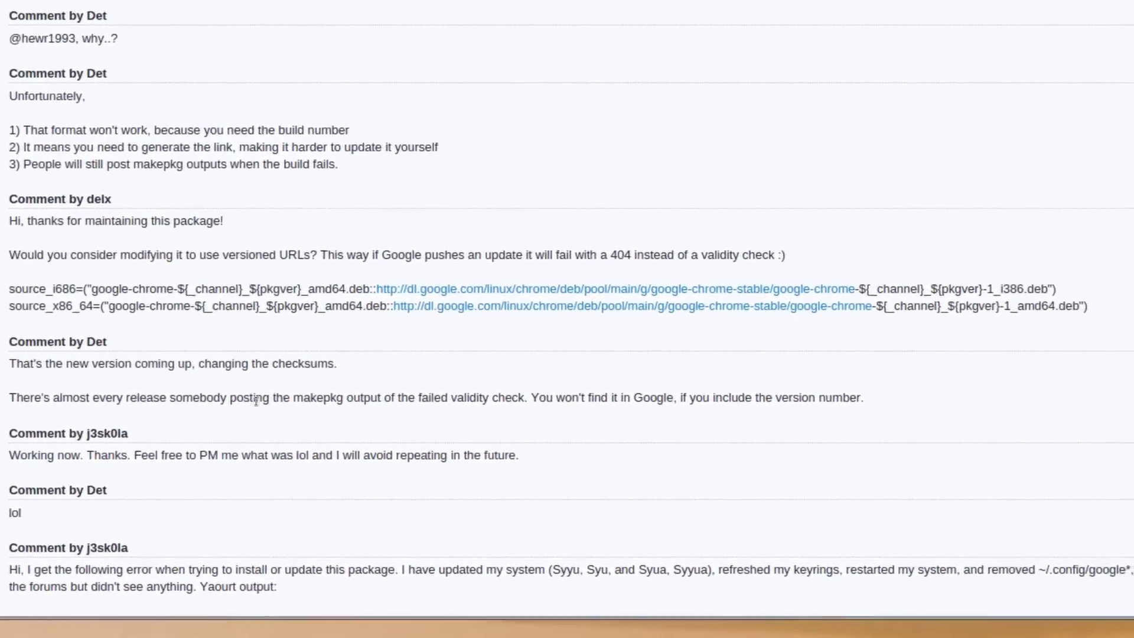
scroll(right, 3)
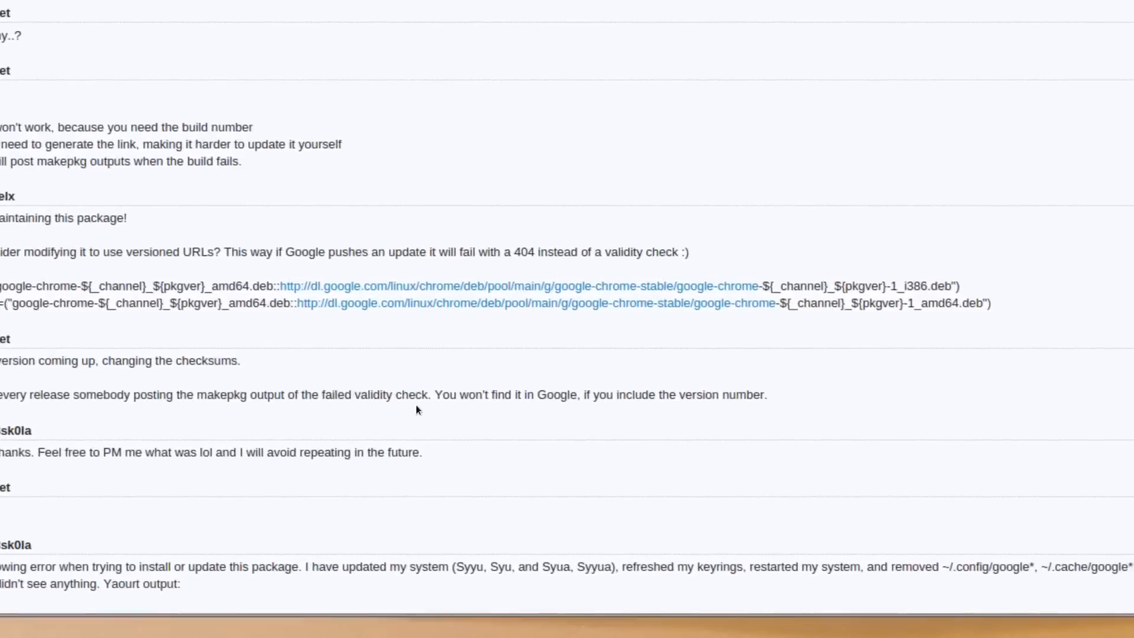
scroll(down, 3)
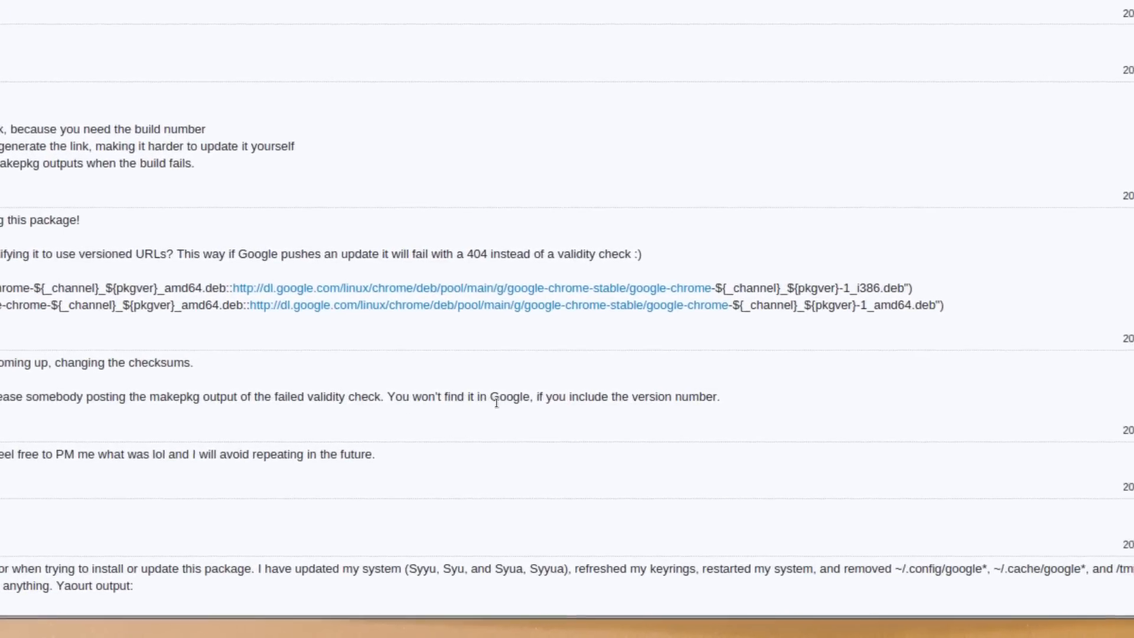
scroll(up, 3)
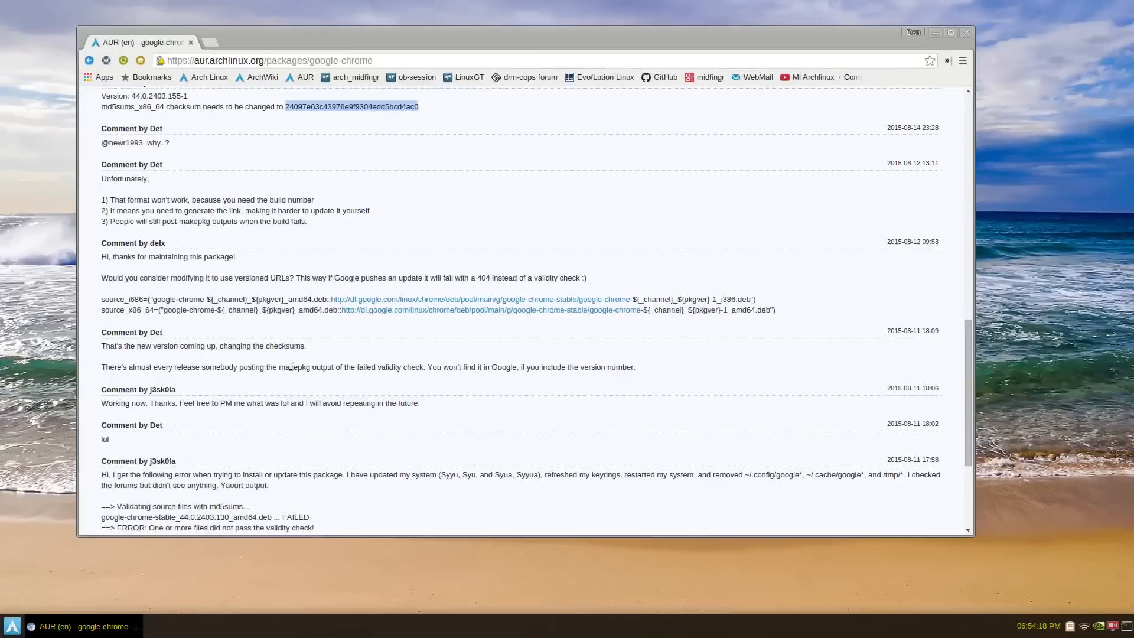
scroll(up, 3)
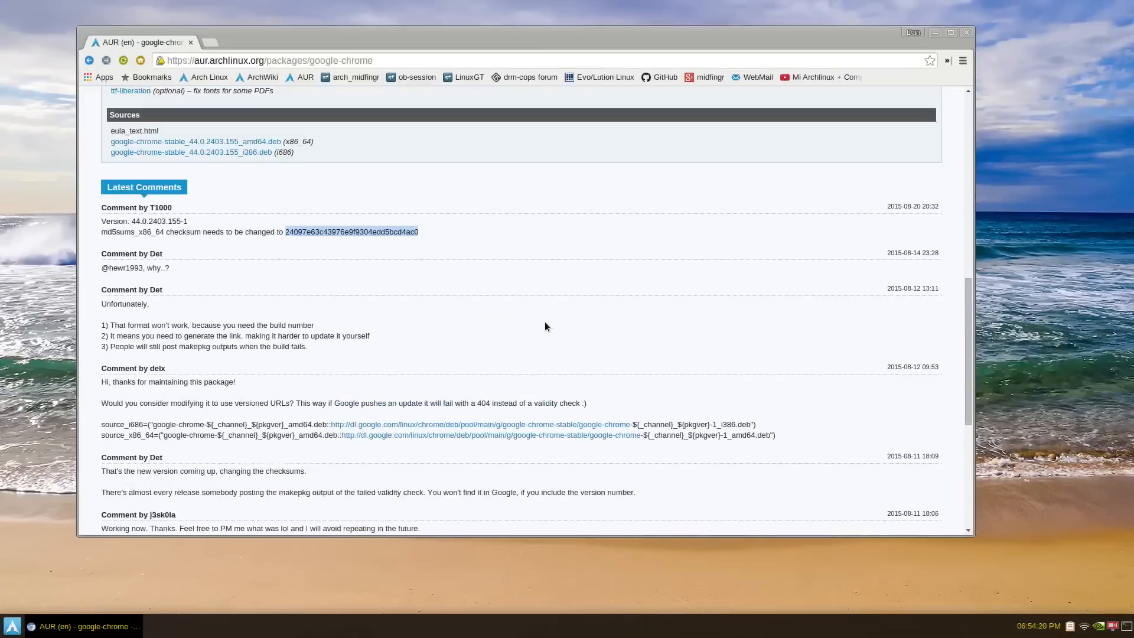
scroll(up, 3)
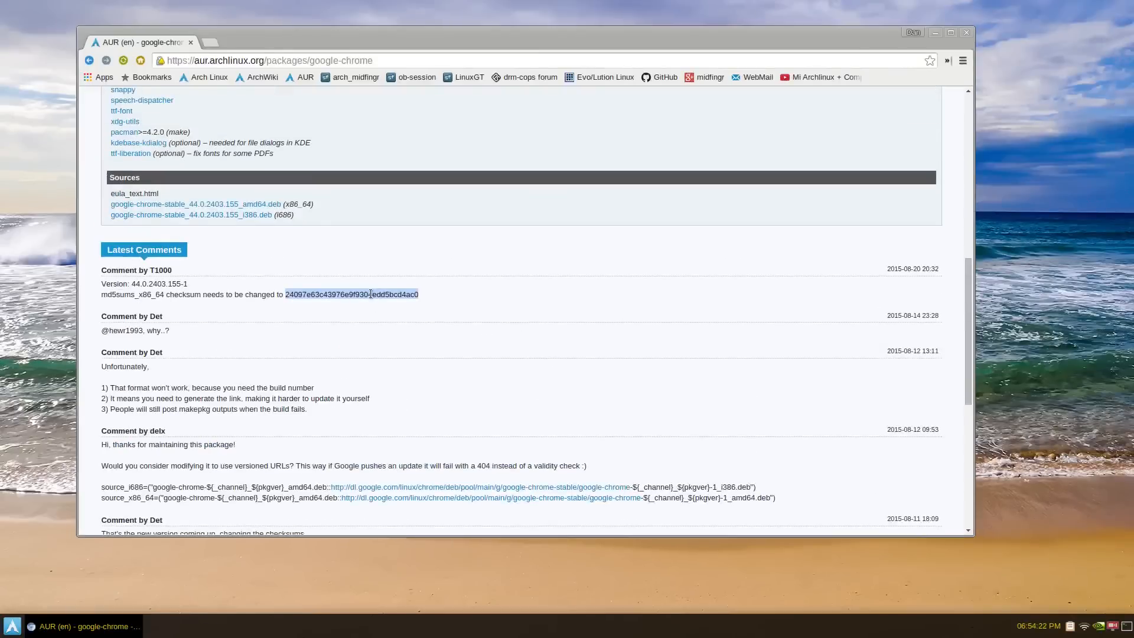
scroll(up, 3)
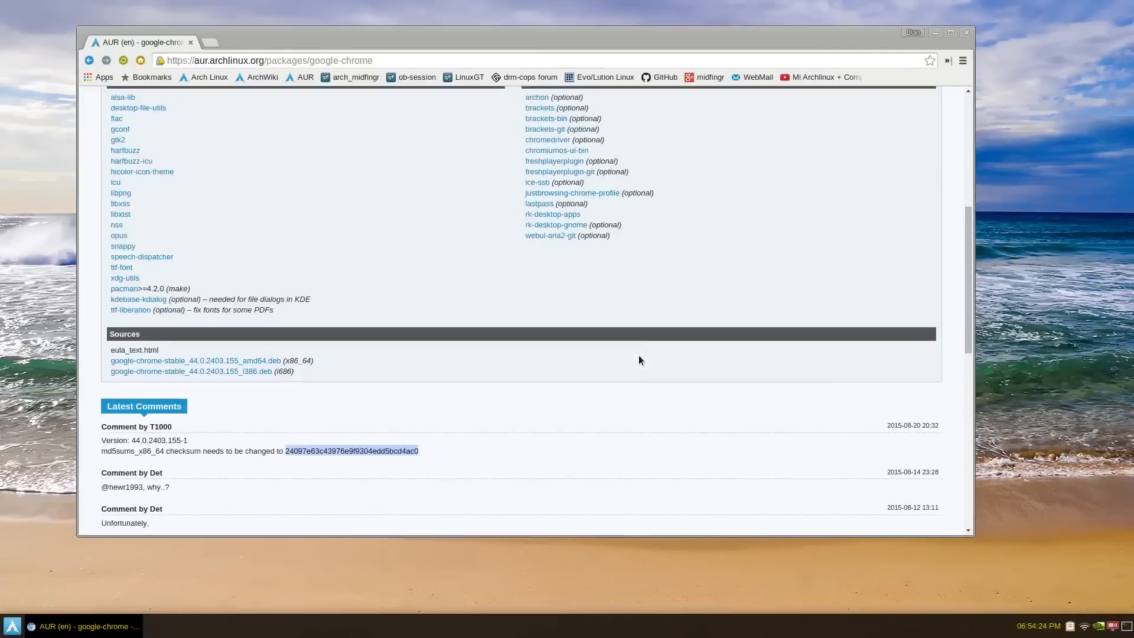
scroll(up, 3)
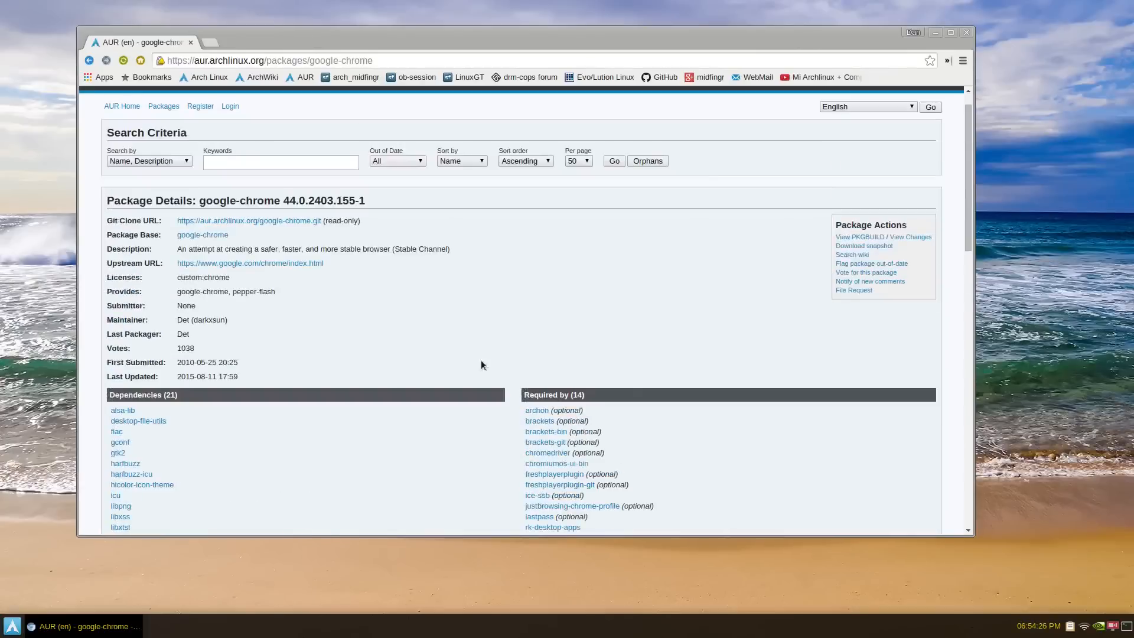
- View the google-chrome PKGBUILD as plain text to check its checksum, then return to the package page
click(860, 237)
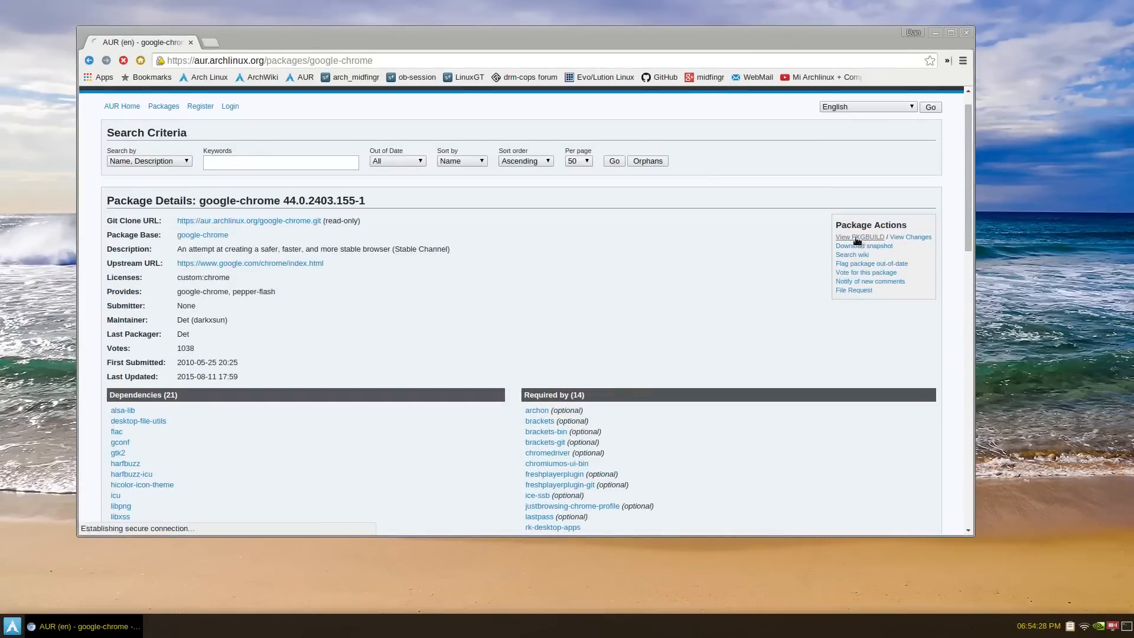
click(859, 236)
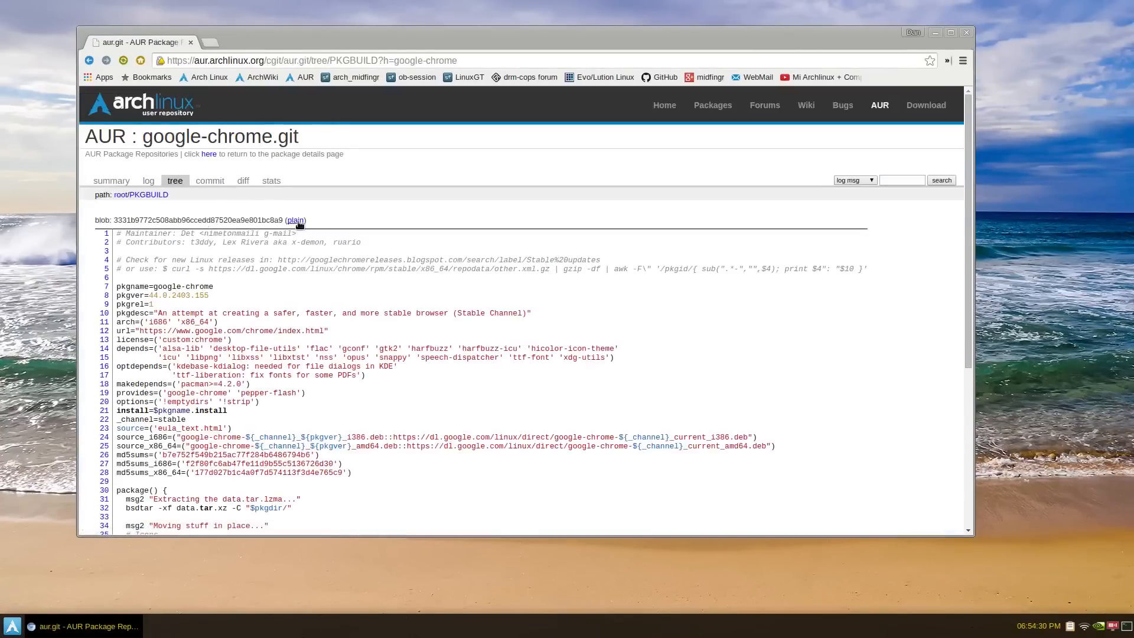
click(296, 220)
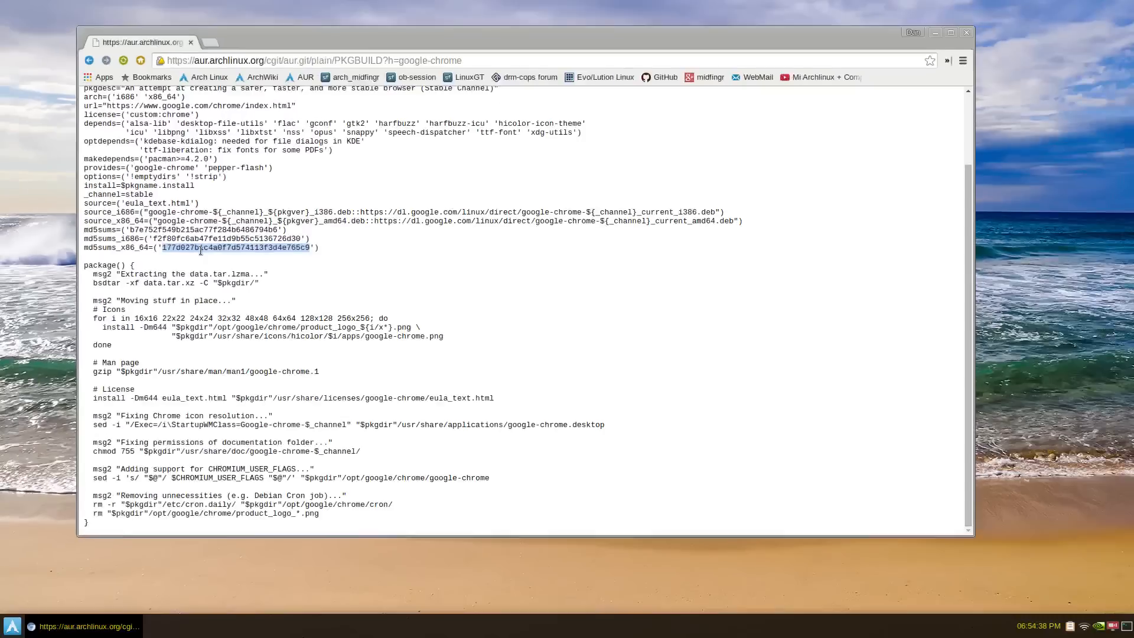
click(89, 61)
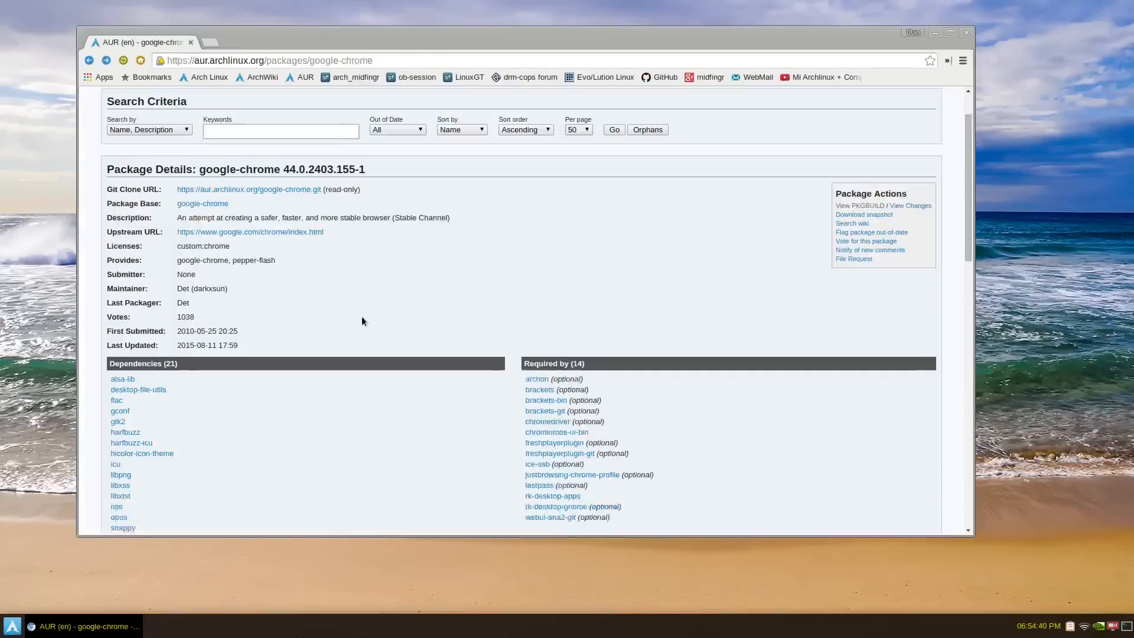
scroll(down, 3)
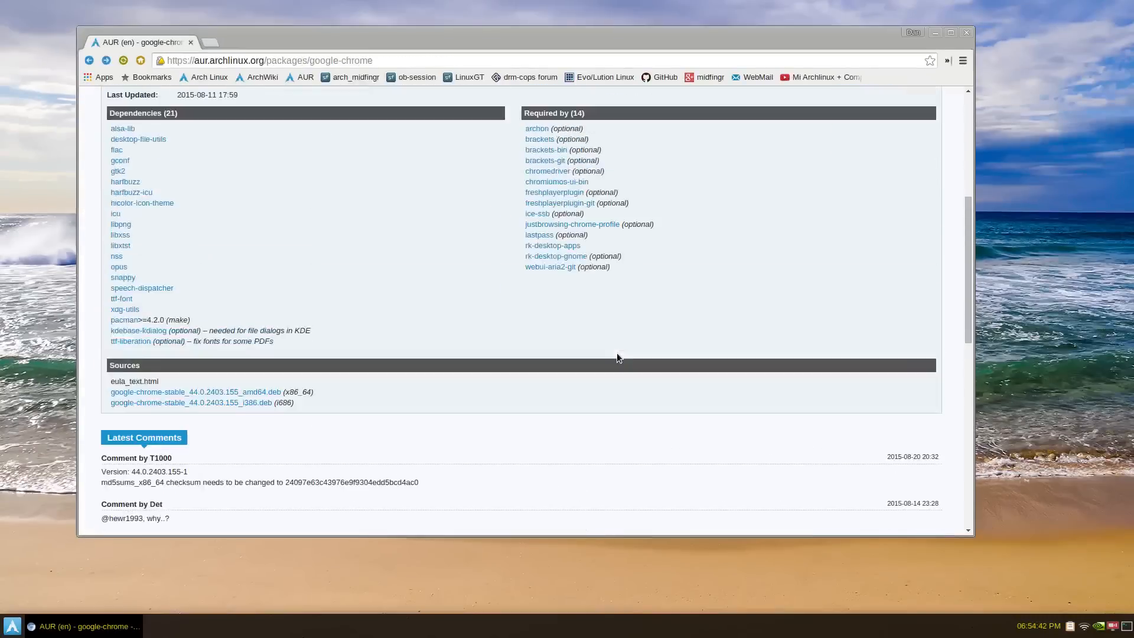
scroll(up, 3)
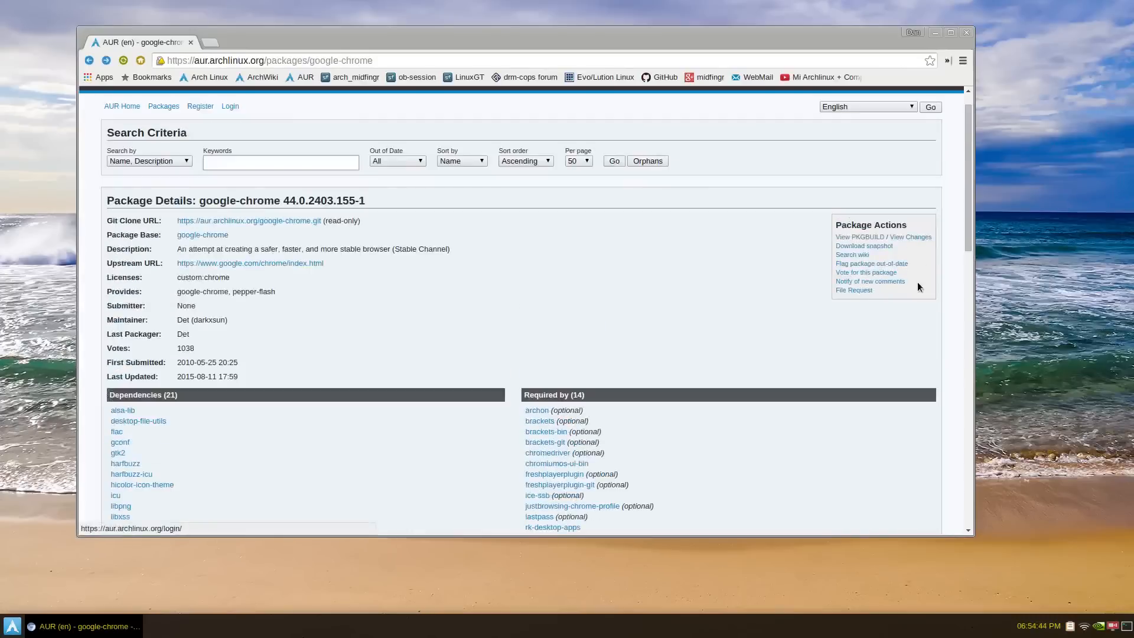
mouse_move(920, 307)
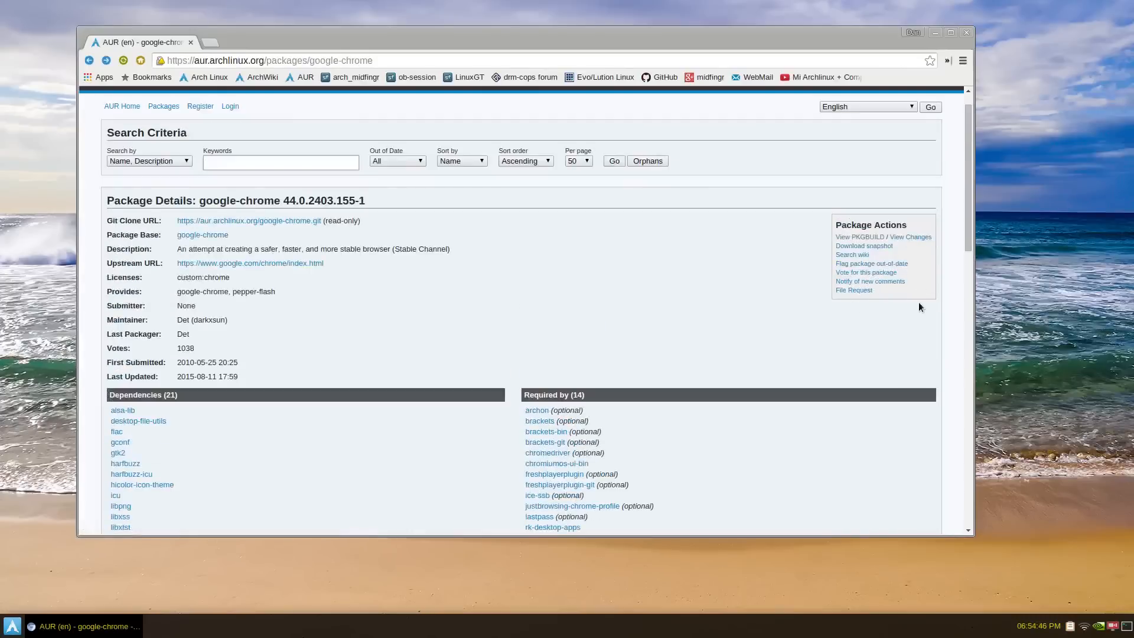
- Download the google-chrome snapshot tarball and bring up the desktop's application launcher
click(862, 245)
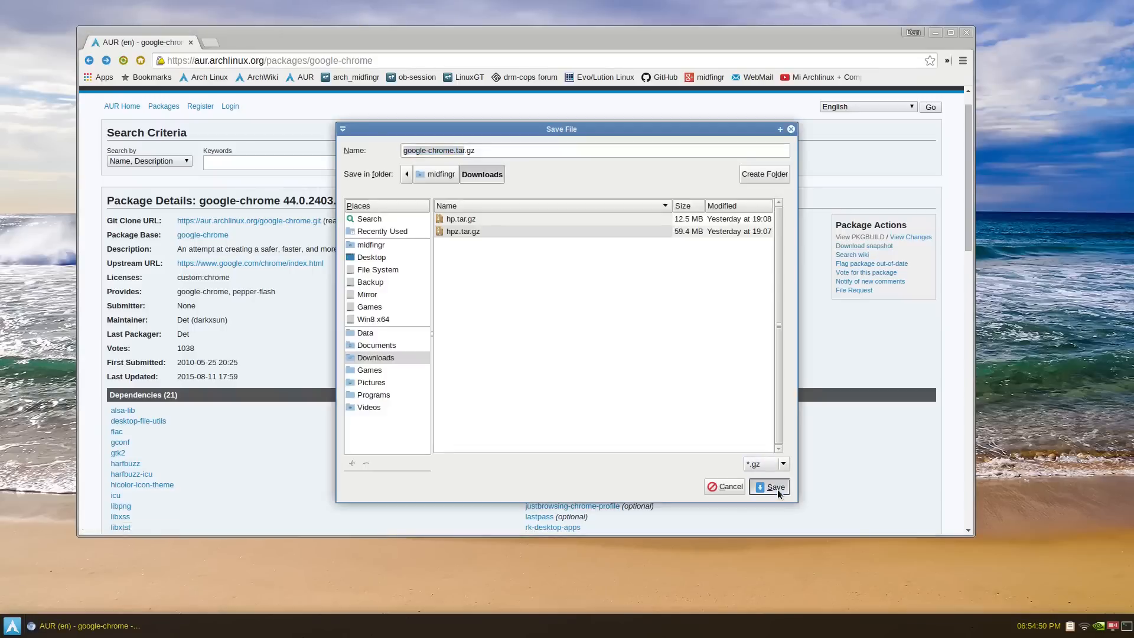
click(769, 485)
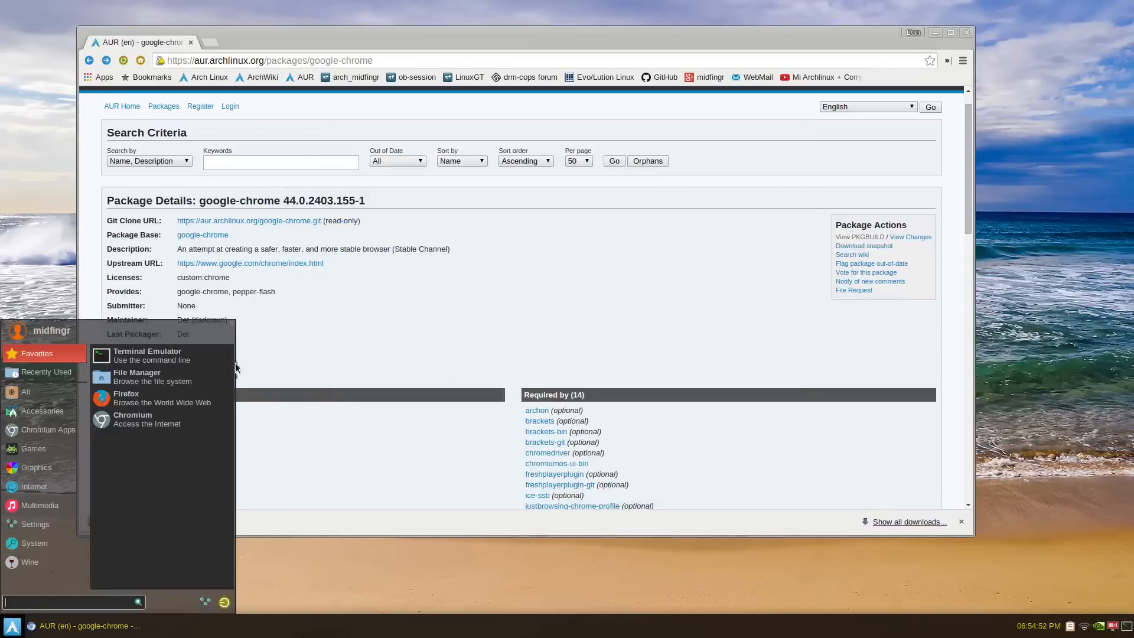
- In File Manager, extract google-chrome.tar.gz and open the resulting google-chrome folder
click(137, 376)
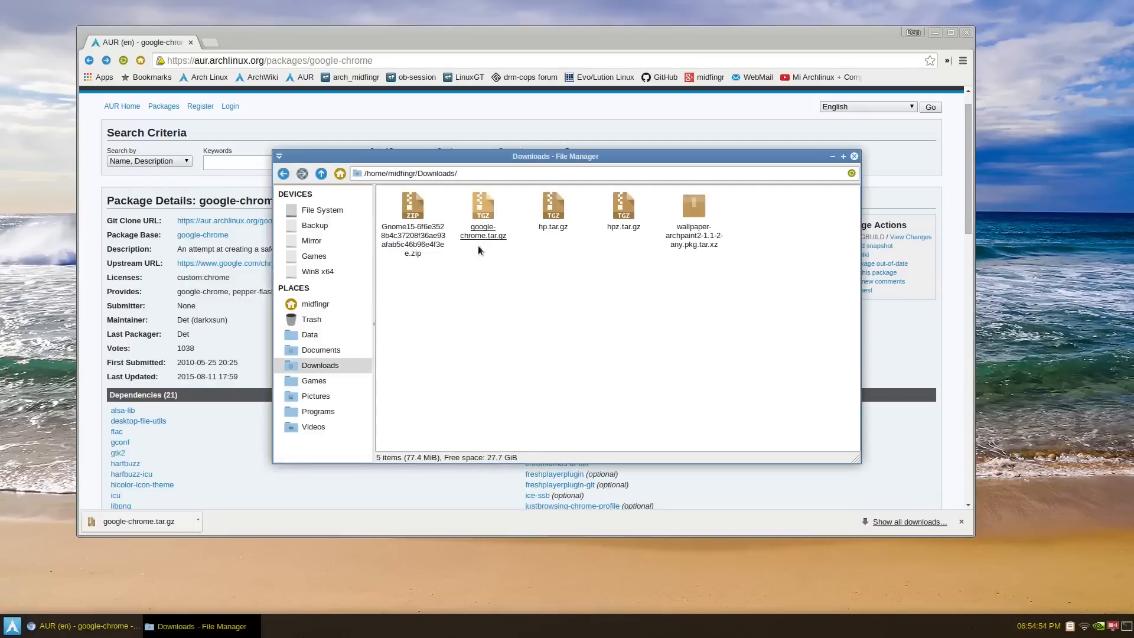
click(482, 211)
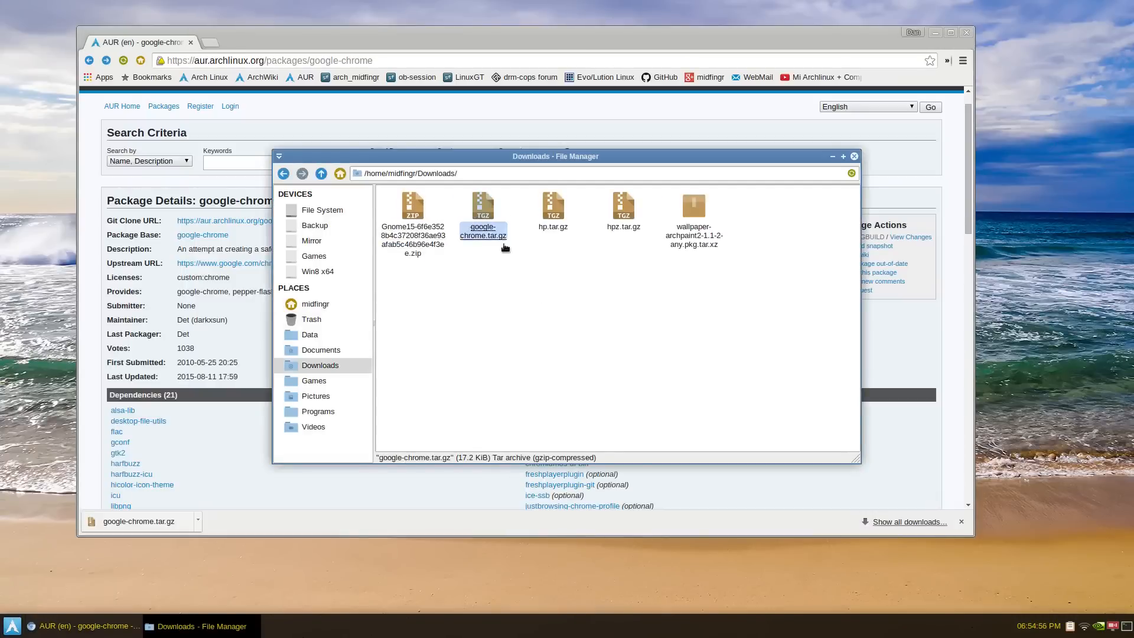
double_click(483, 206)
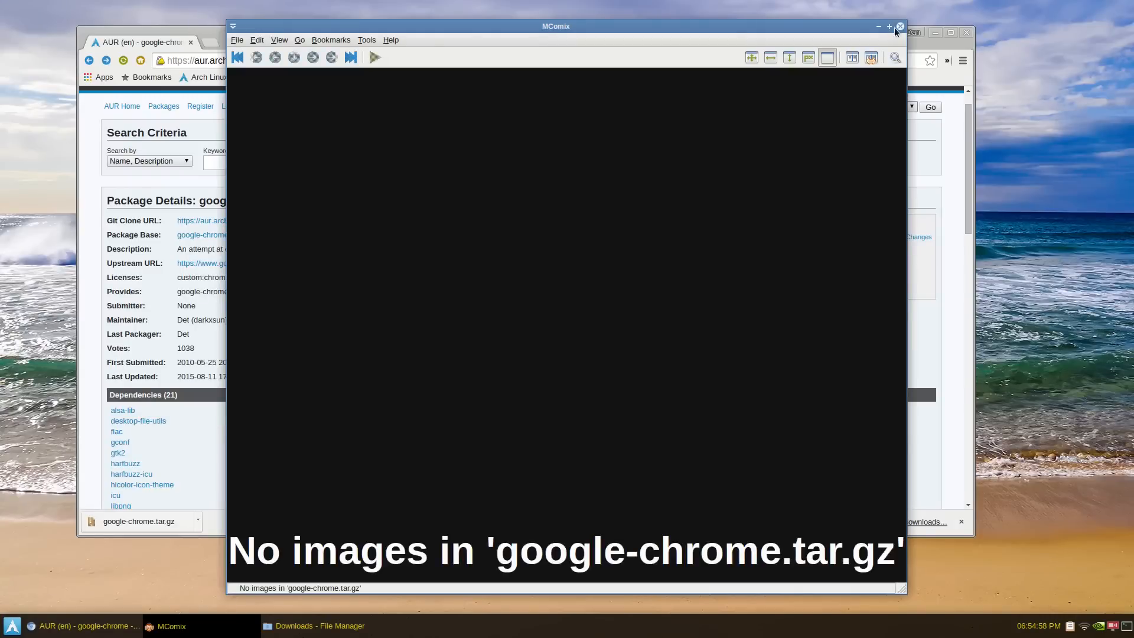
right_click(482, 206)
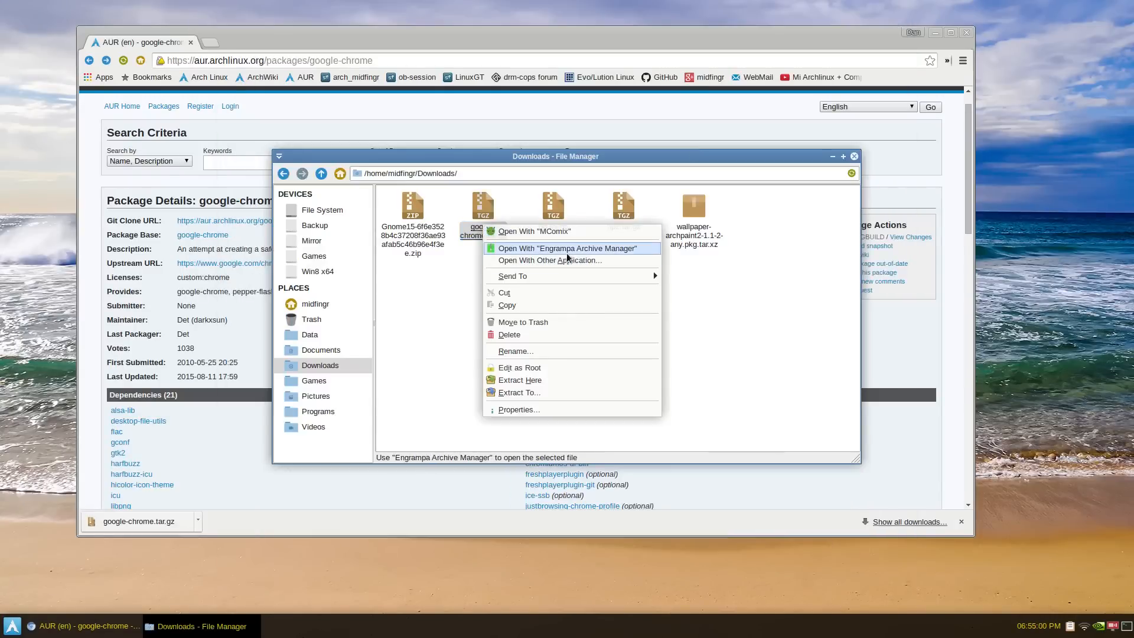
click(568, 248)
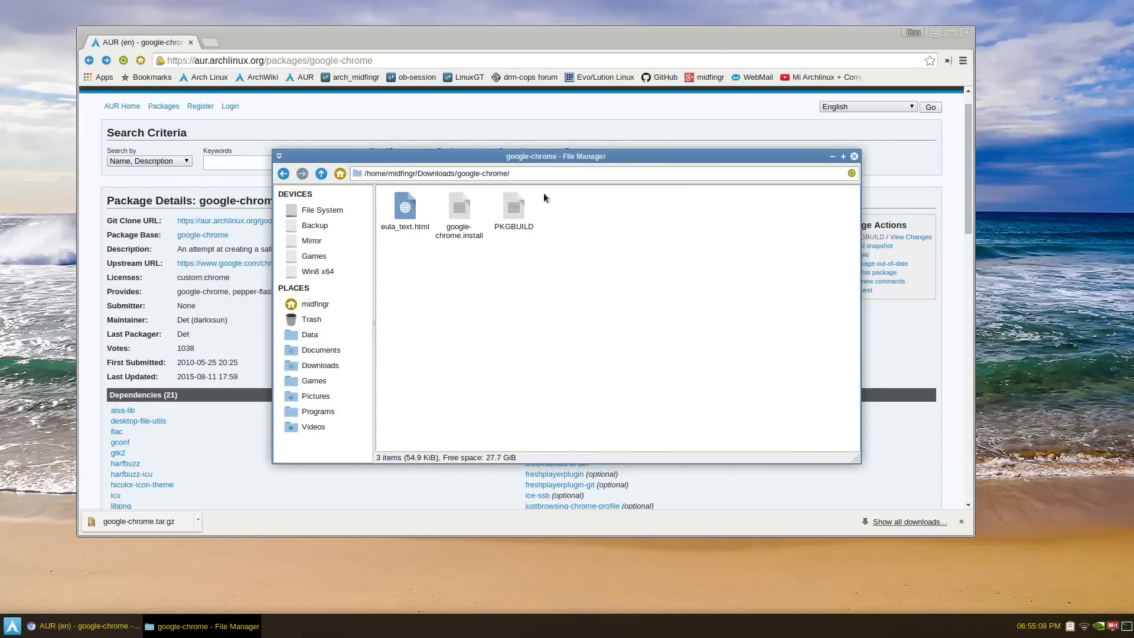
double_click(514, 208)
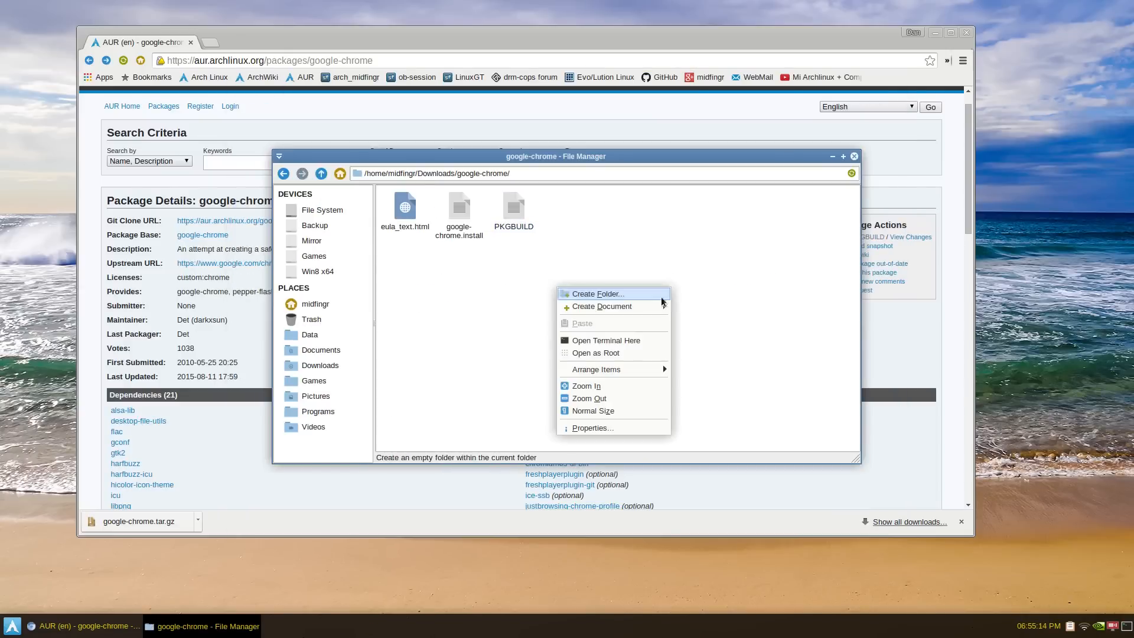
- Run makepkg in a terminal in the google-chrome folder and answer Y to install harfbuzz-icu
click(606, 340)
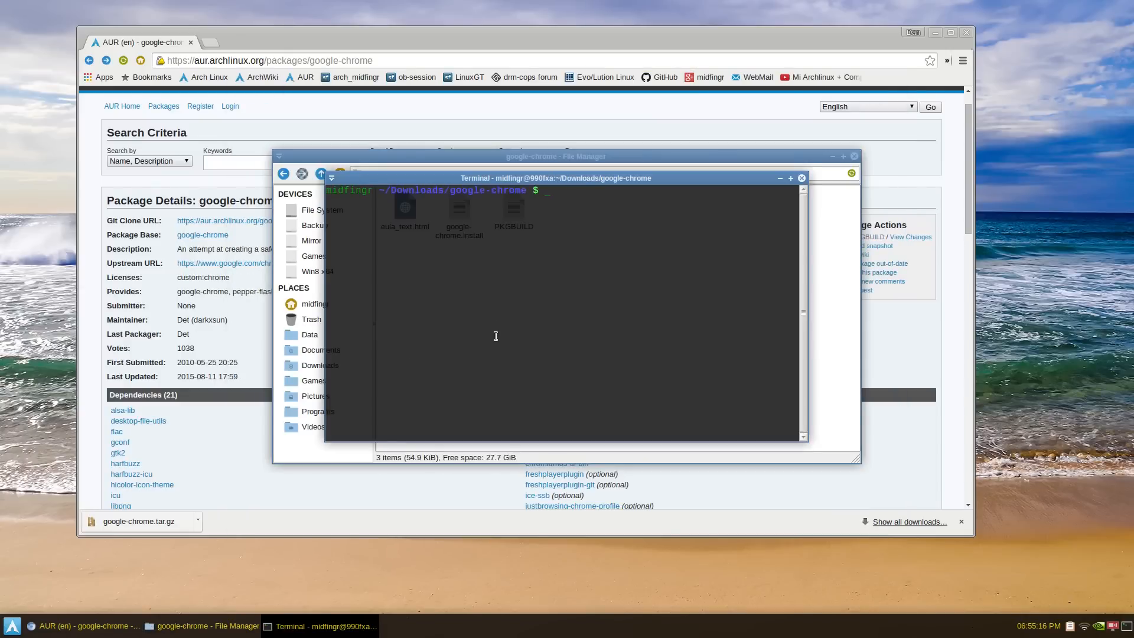
text(makepkg)
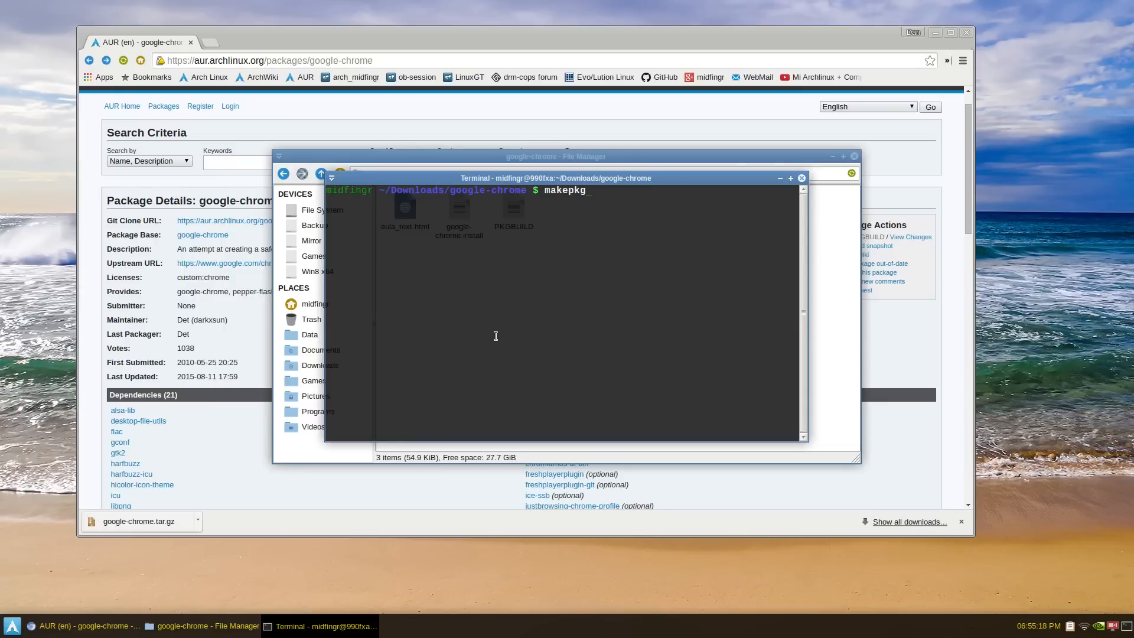
key(Return)
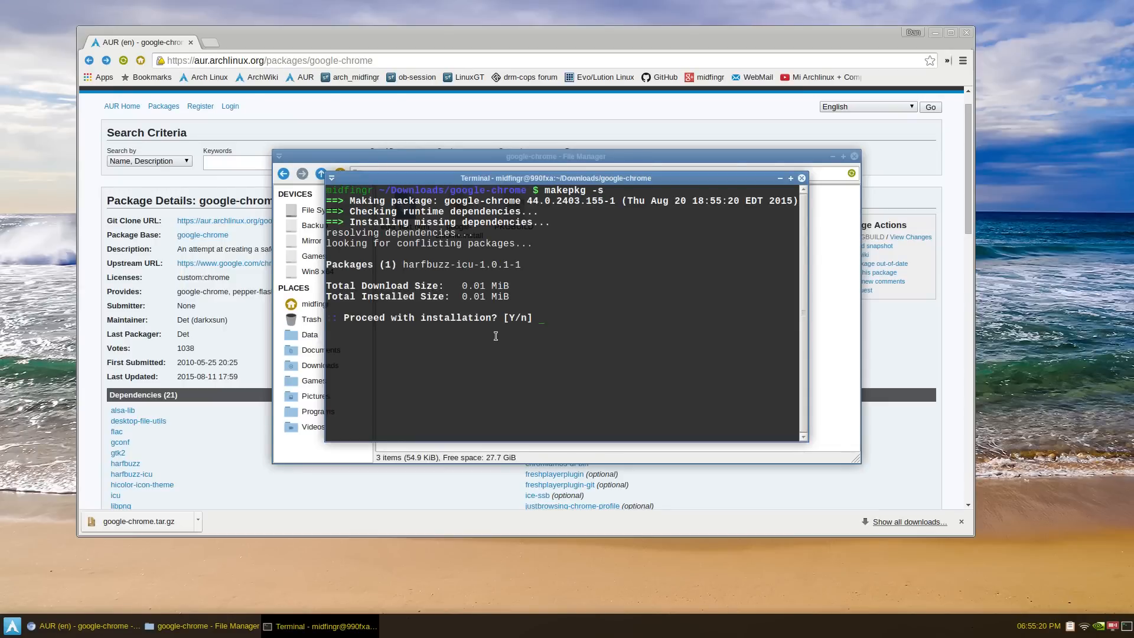
text(Y)
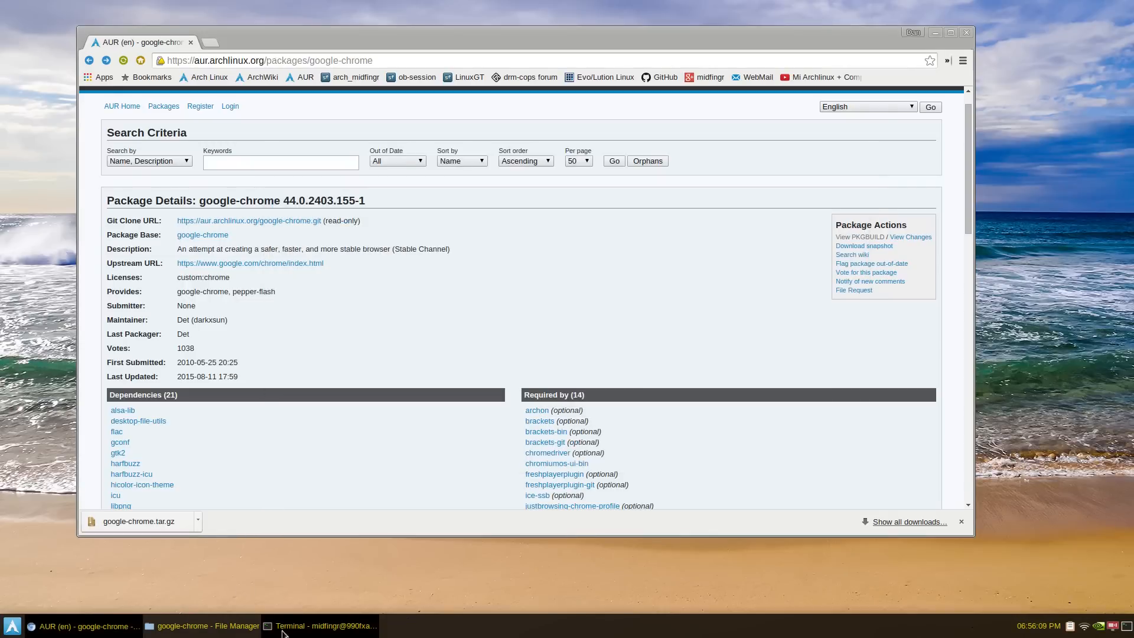
- Replace PKGBUILD's md5sums_x86_64 value with 24097e63c43976e9f9304edd5bcd4ac0 from the AUR comment
click(202, 626)
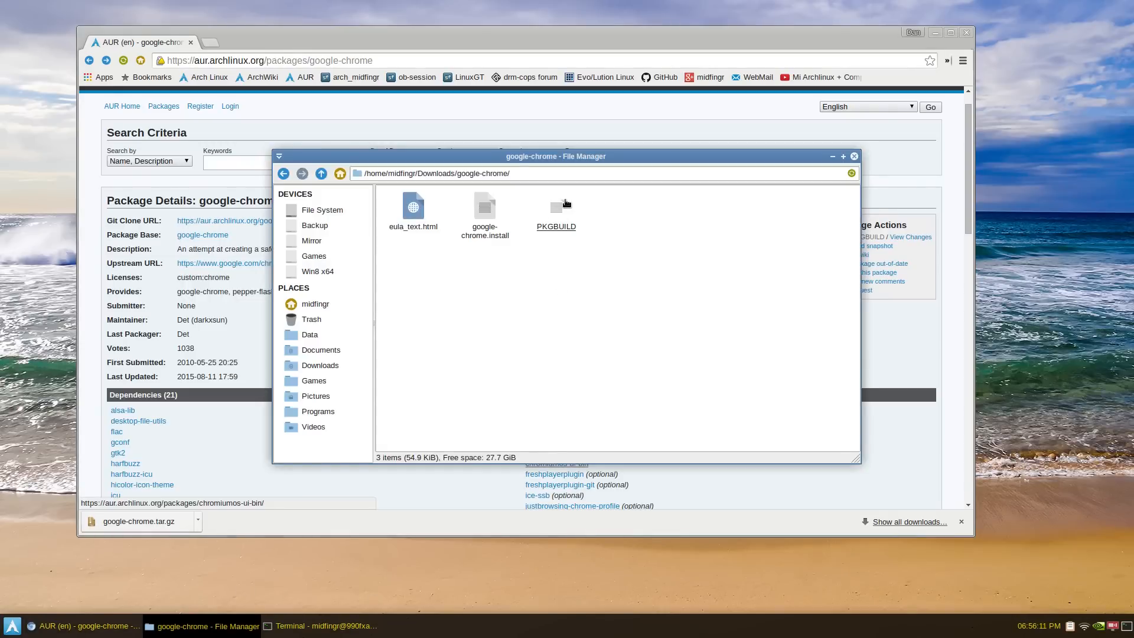
double_click(555, 205)
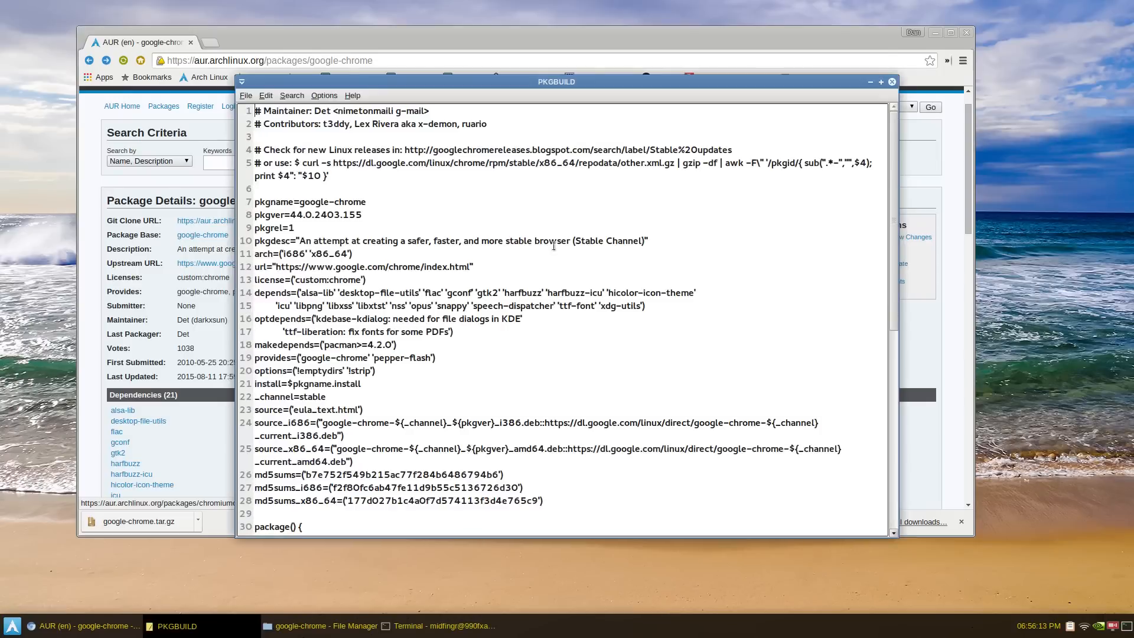
scroll(down, 3)
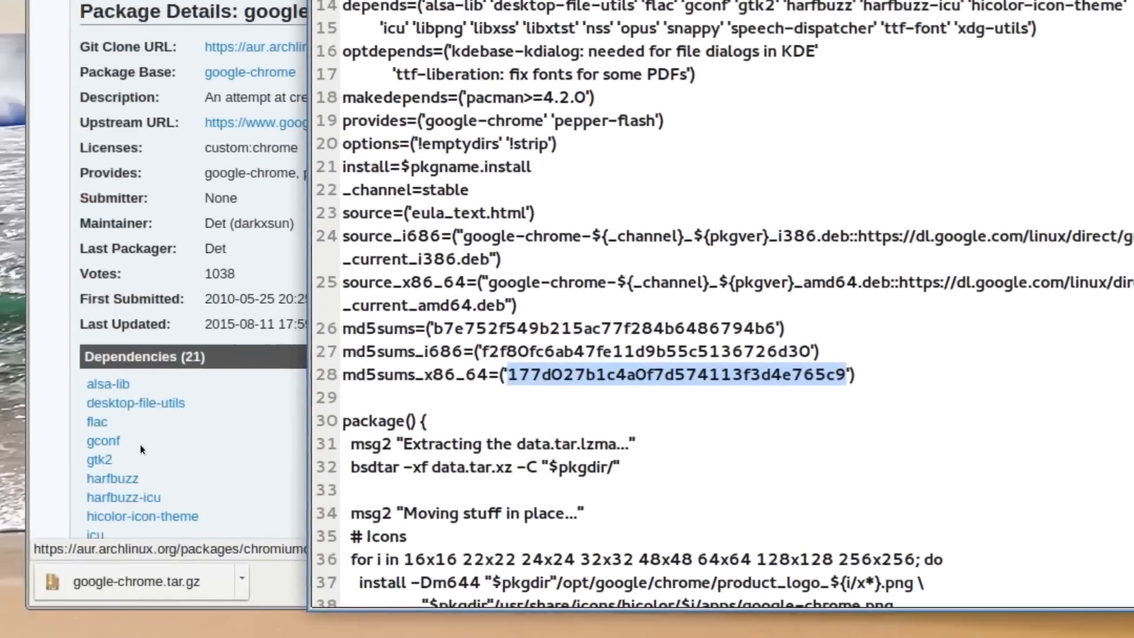
scroll(down, 3)
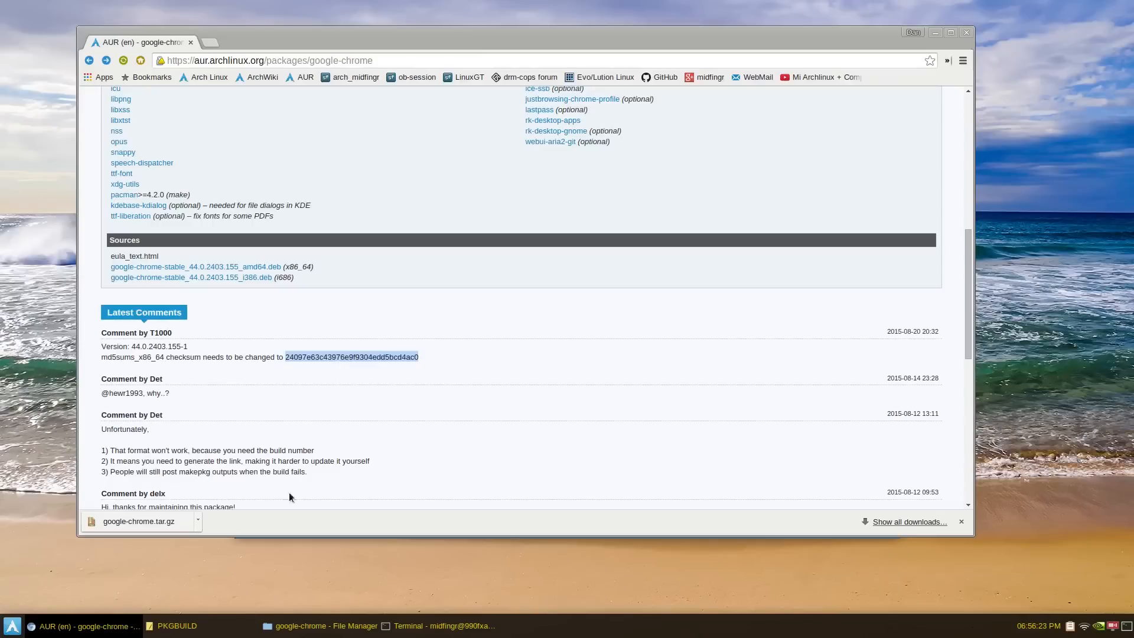
click(176, 626)
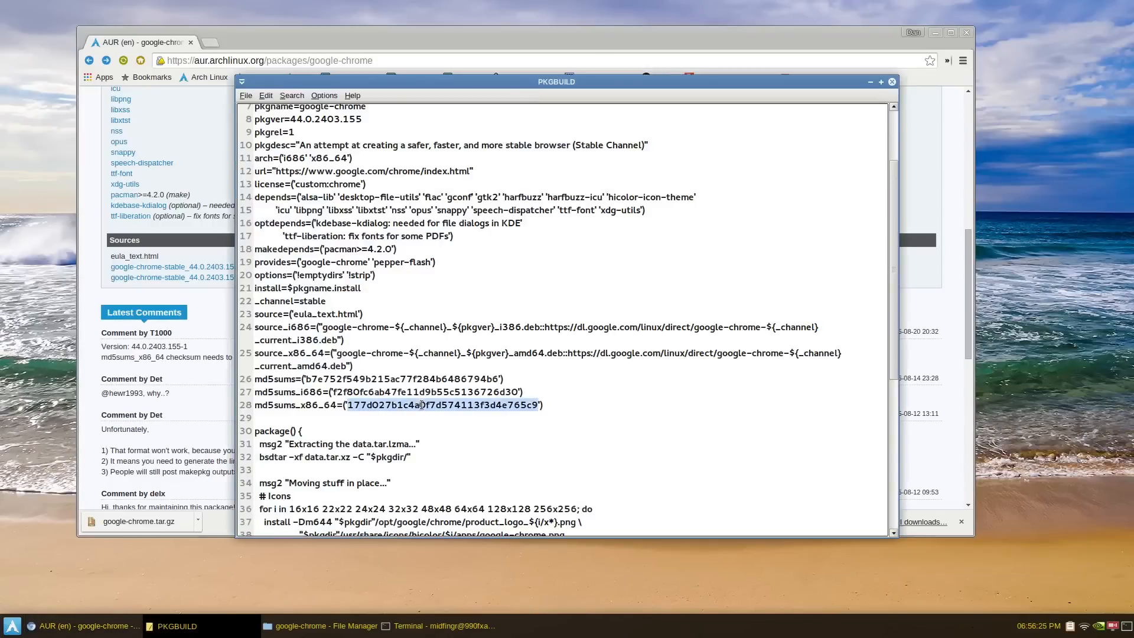
text(24097e63c43976e9f9304edd5bcd4ac0)
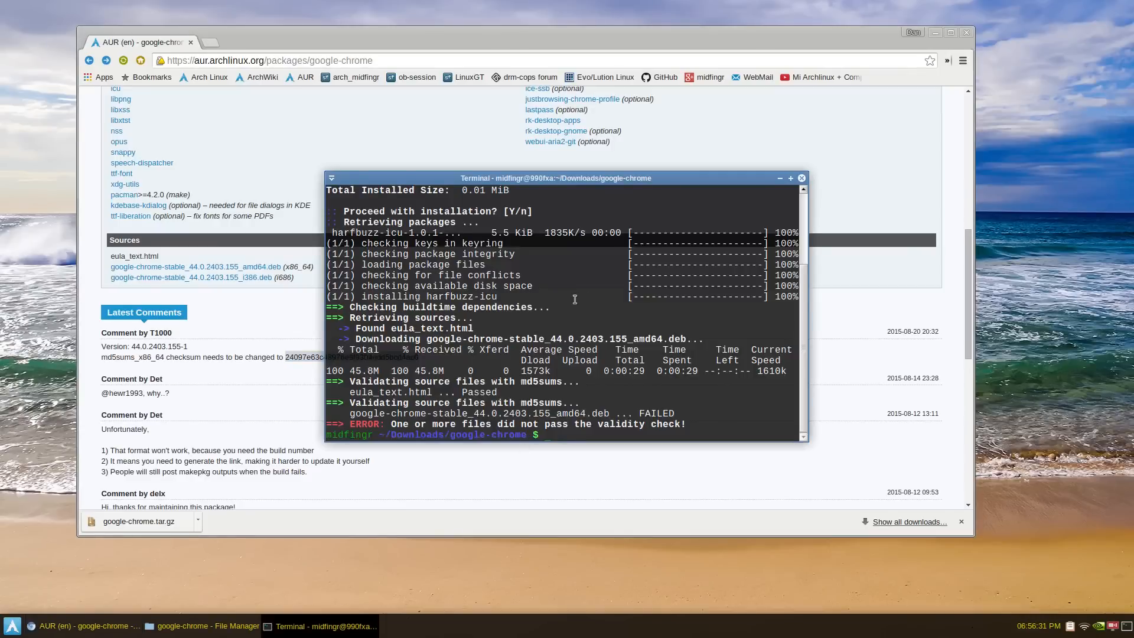
- Re-run makepkg -s so the md5 check passes and the google-chrome 44.0.2403.155-1 package builds
text(makepkg -s)
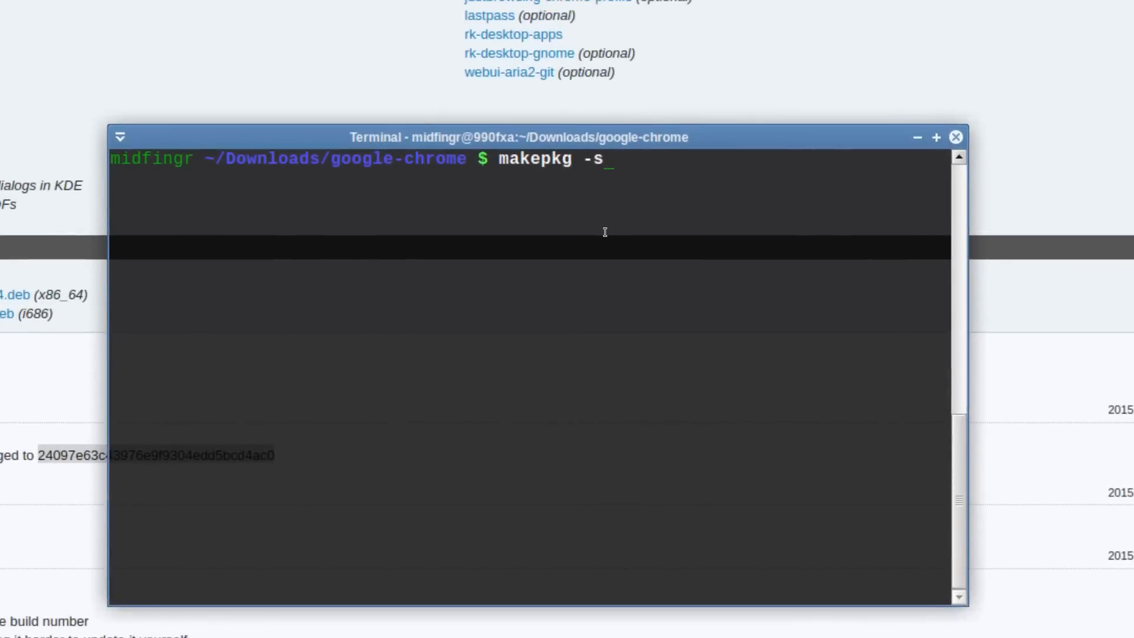
key(Return)
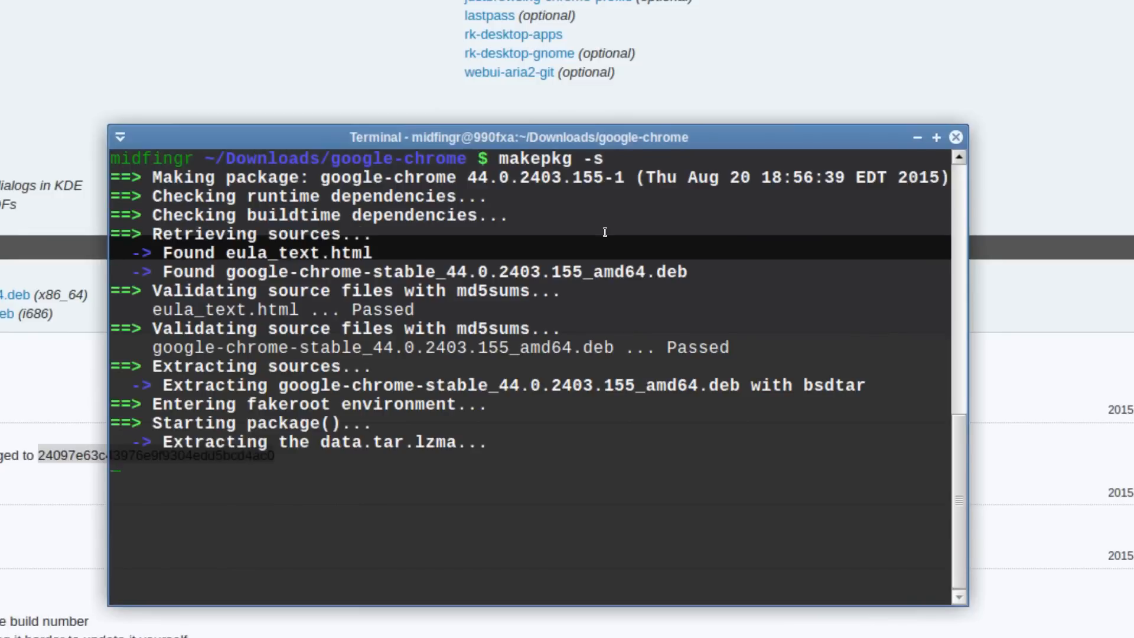
drag(521, 137, 507, 42)
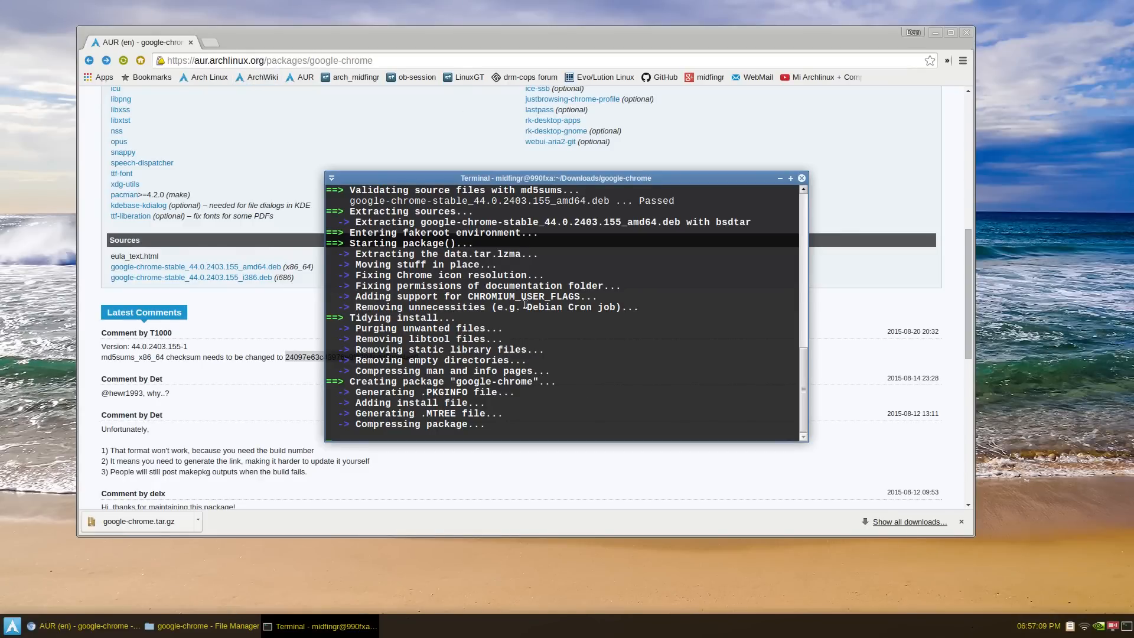
mouse_move(591, 283)
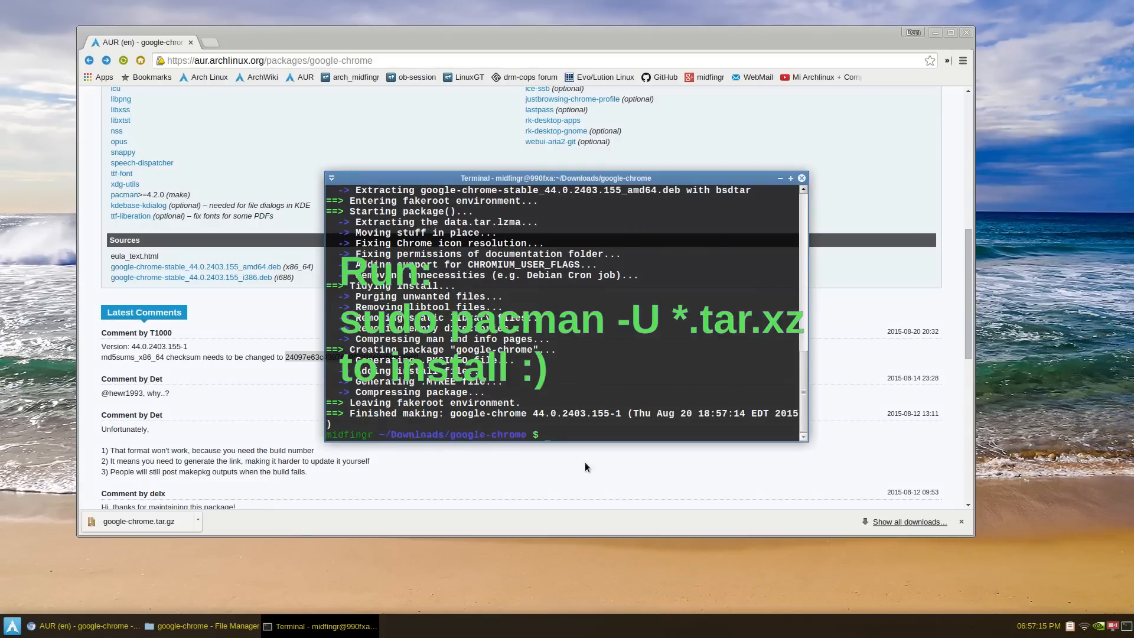
mouse_move(615, 365)
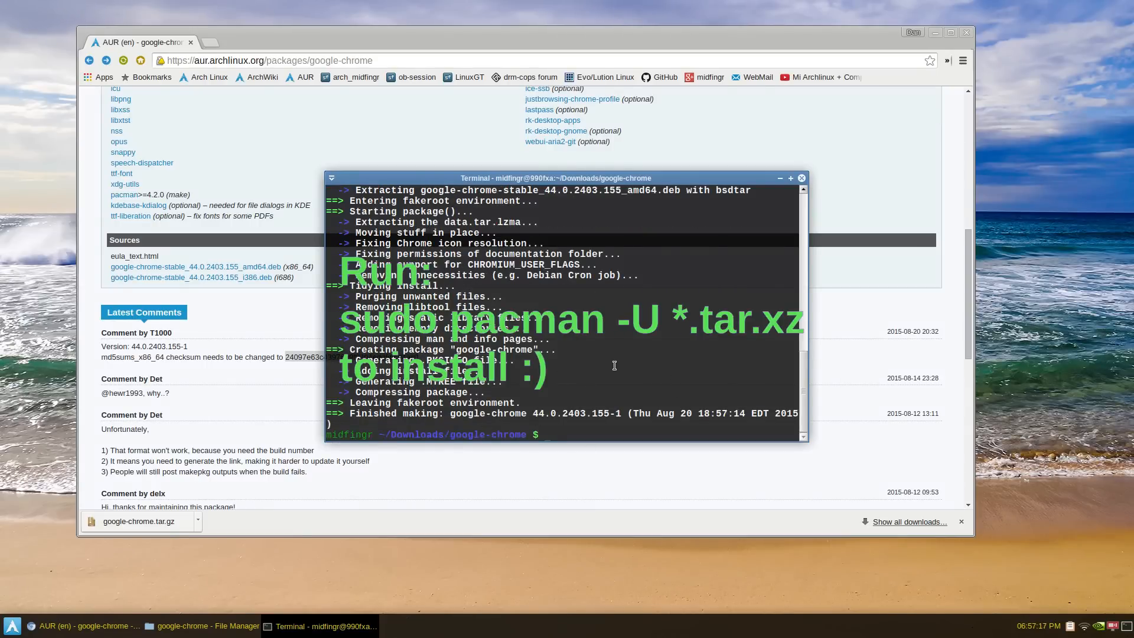